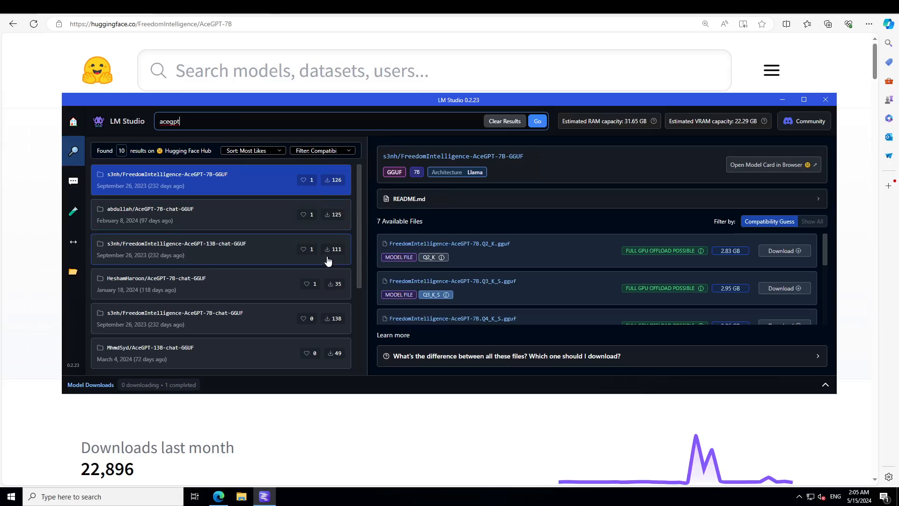
{"action": "mouse_move", "coordinate": [464, 281]}
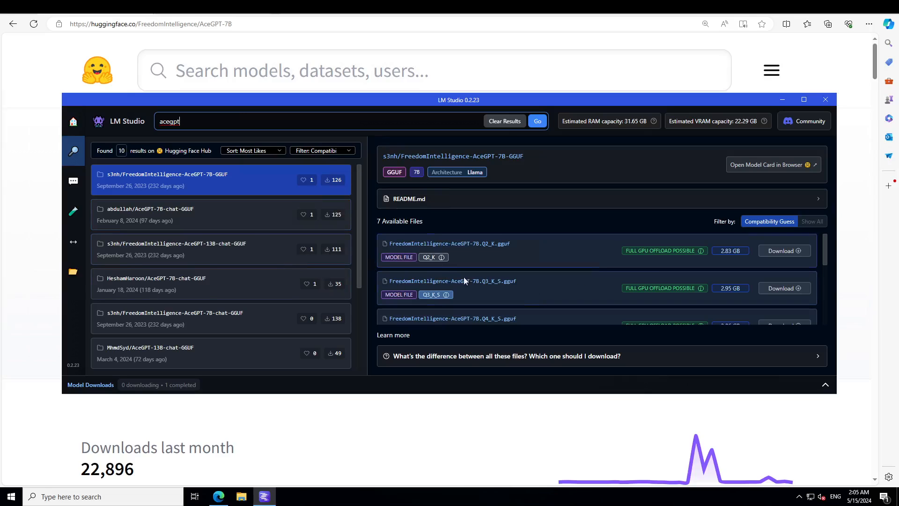
{"action": "mouse_move", "coordinate": [235, 223]}
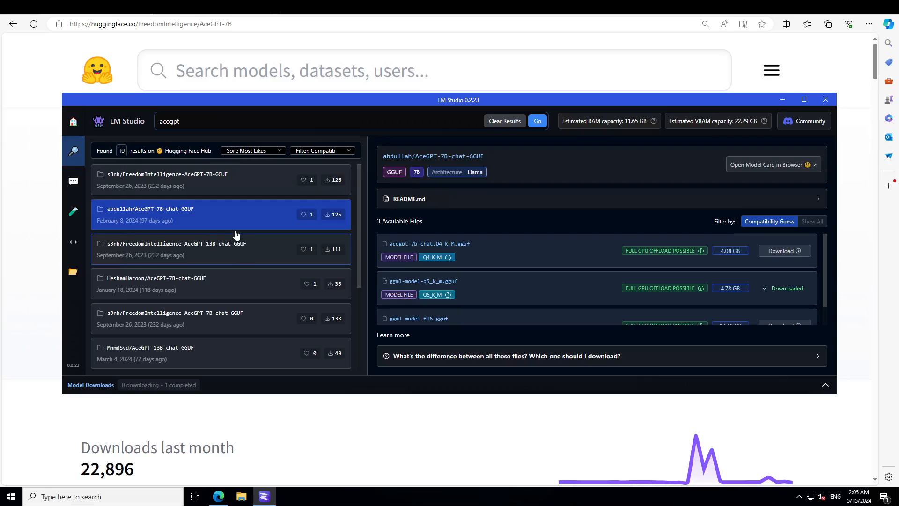
{"action": "mouse_move", "coordinate": [102, 216]}
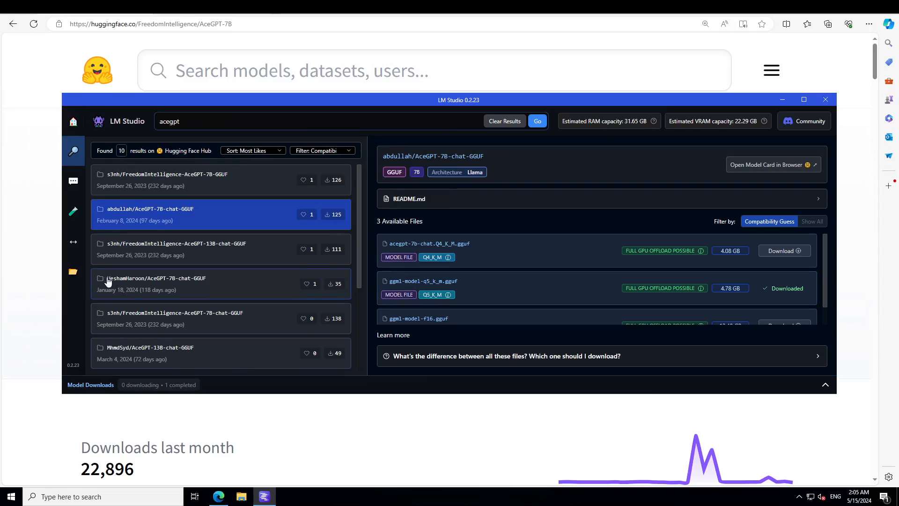
From My Models, go to AI Chat and load the AceGPT-7B-chat Q5_K_M model.
{"action": "left_click", "coordinate": [73, 270]}
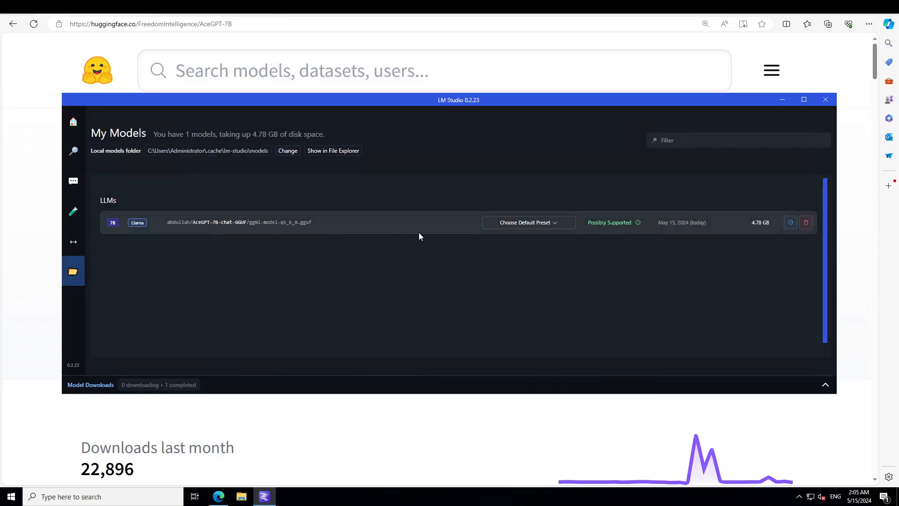
{"action": "left_click", "coordinate": [73, 181]}
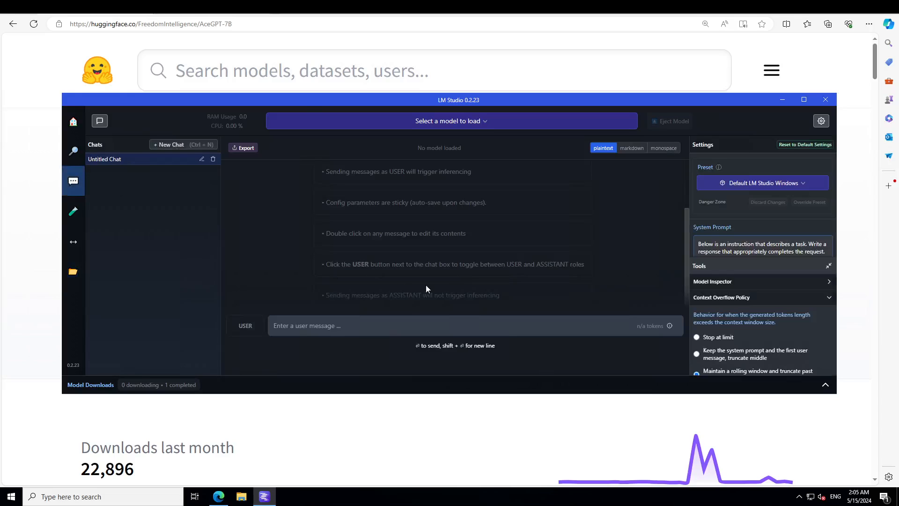
{"action": "left_click", "coordinate": [450, 121]}
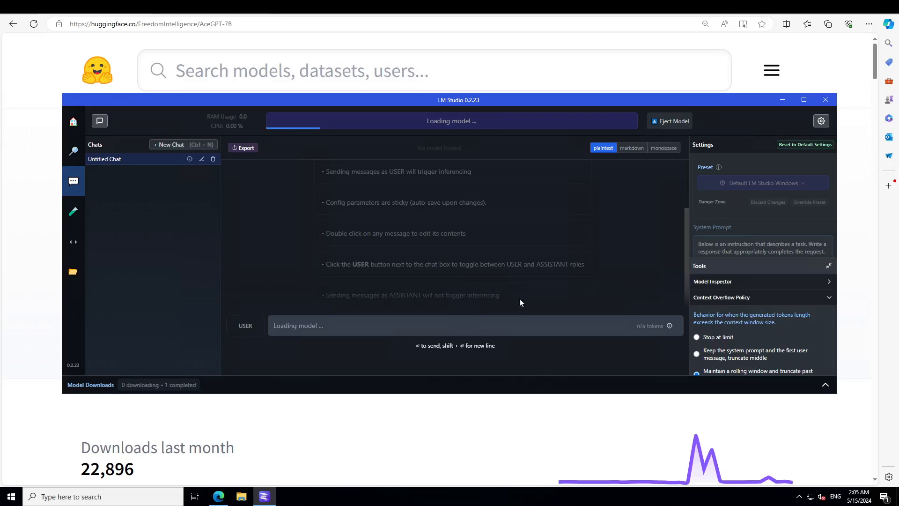
{"action": "mouse_move", "coordinate": [526, 237]}
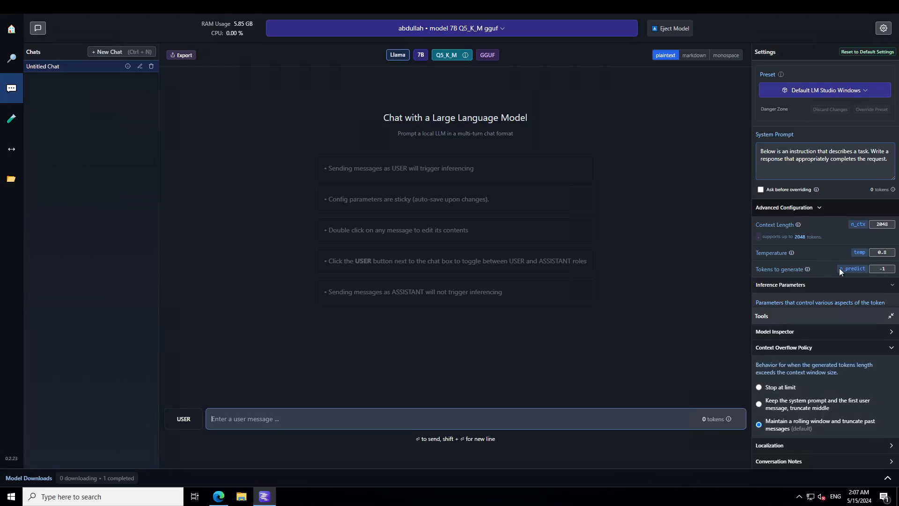
Enable Flash Attention, acknowledge the reload notice, and browse the Preset dropdown.
{"action": "scroll", "scroll_direction": "down", "scroll_amount": 3}
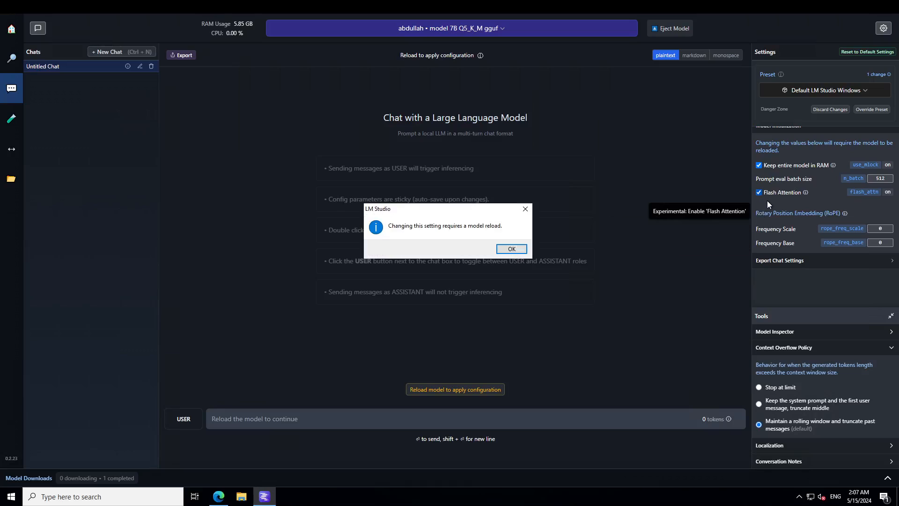
{"action": "left_click", "coordinate": [510, 248]}
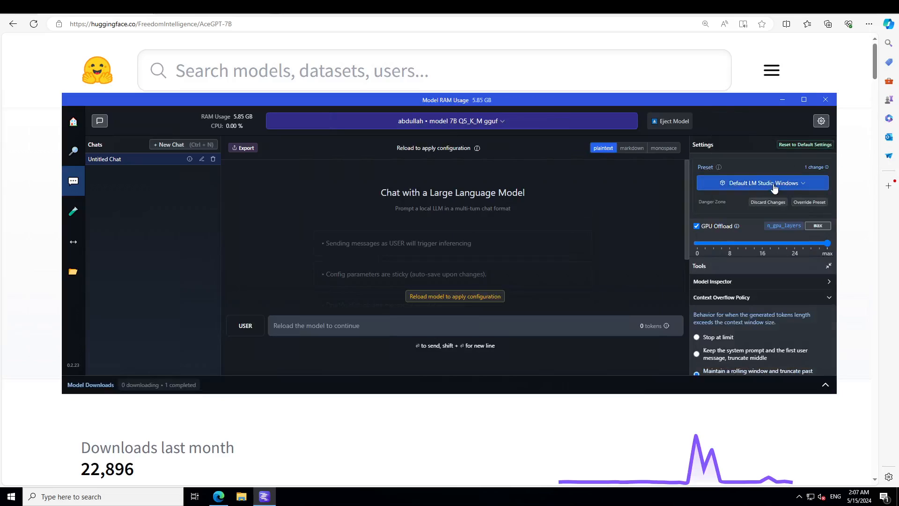
{"action": "left_click", "coordinate": [761, 182]}
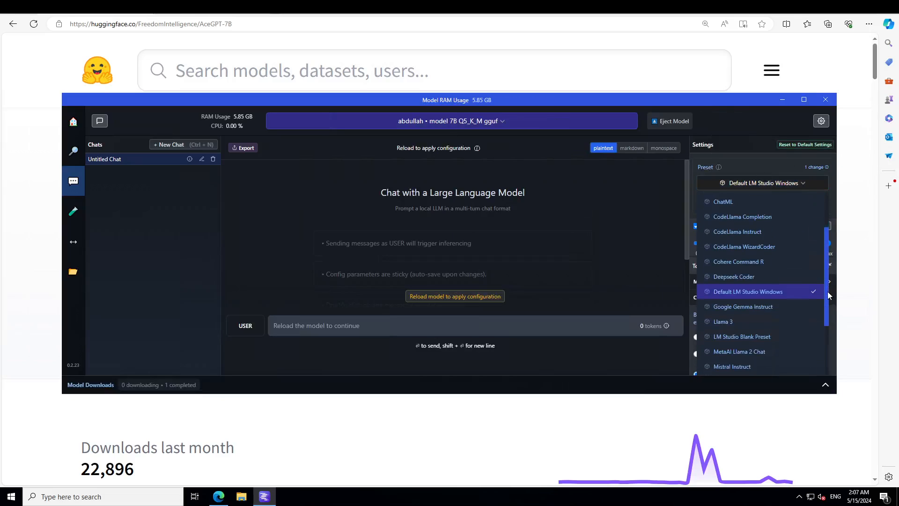
{"action": "scroll", "scroll_direction": "down", "scroll_amount": 3}
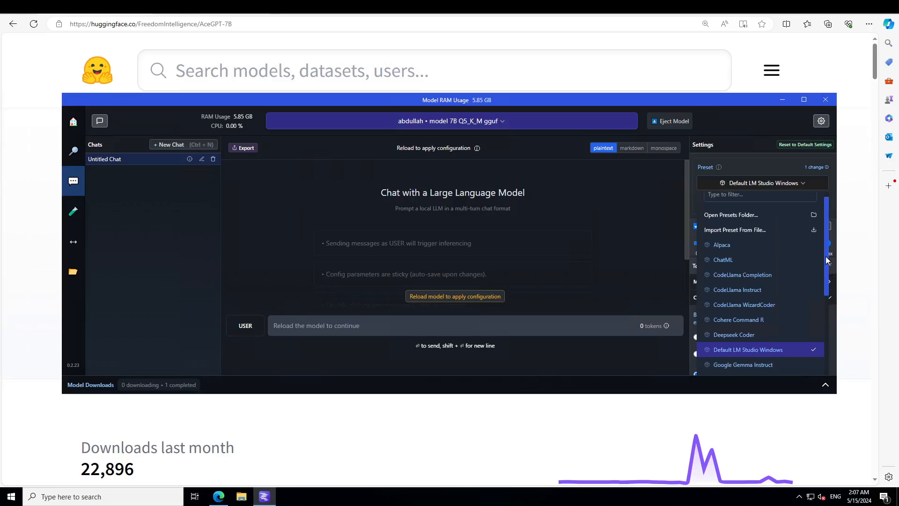
{"action": "scroll", "scroll_direction": "down", "scroll_amount": 3}
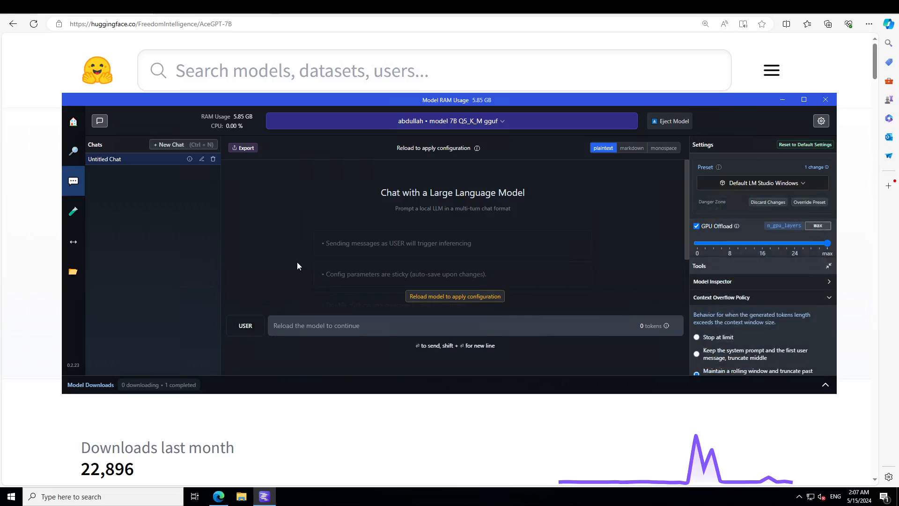
Enter the English hidden-attic-door role-play prompt into Bing Translator's source box.
{"action": "left_click", "coordinate": [455, 295]}
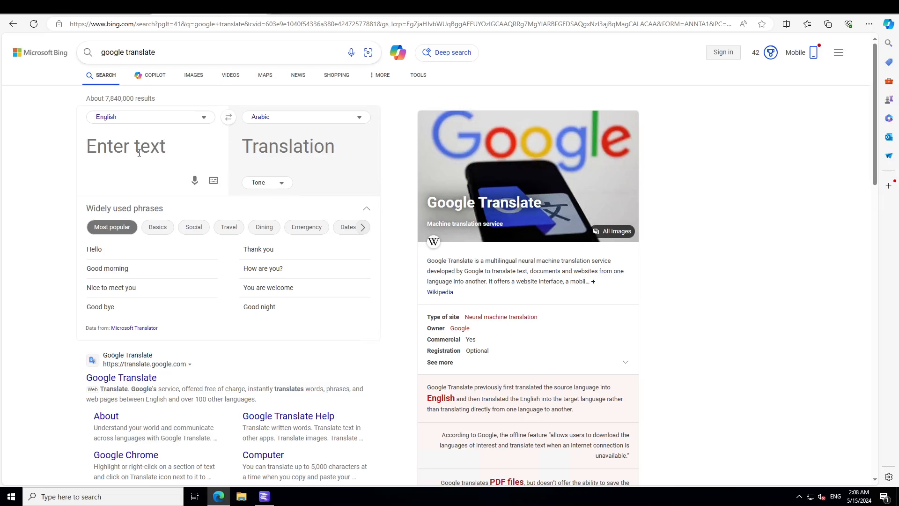
{"action": "type", "text": "You've just discovered a hidden door in your attic that leads to a mysterious underground library filled with ancient books and artifacts. What do you do first?"}
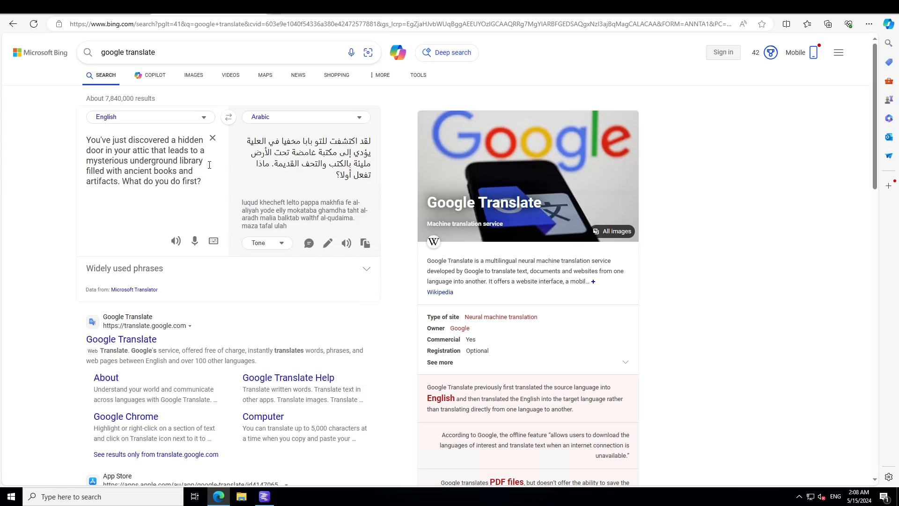
{"action": "mouse_move", "coordinate": [179, 222]}
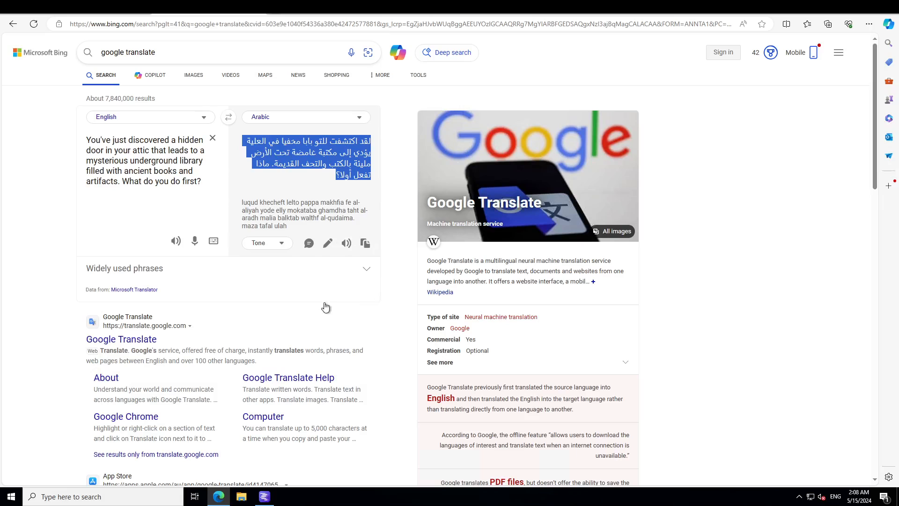
Return to the LM Studio chat holding AceGPT's attic-door reply.
{"action": "left_click", "coordinate": [263, 496]}
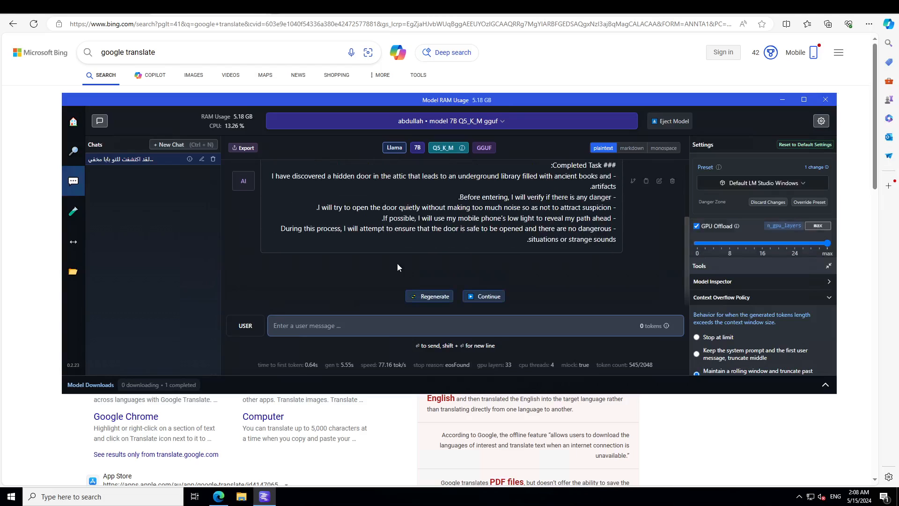
{"action": "mouse_move", "coordinate": [567, 289]}
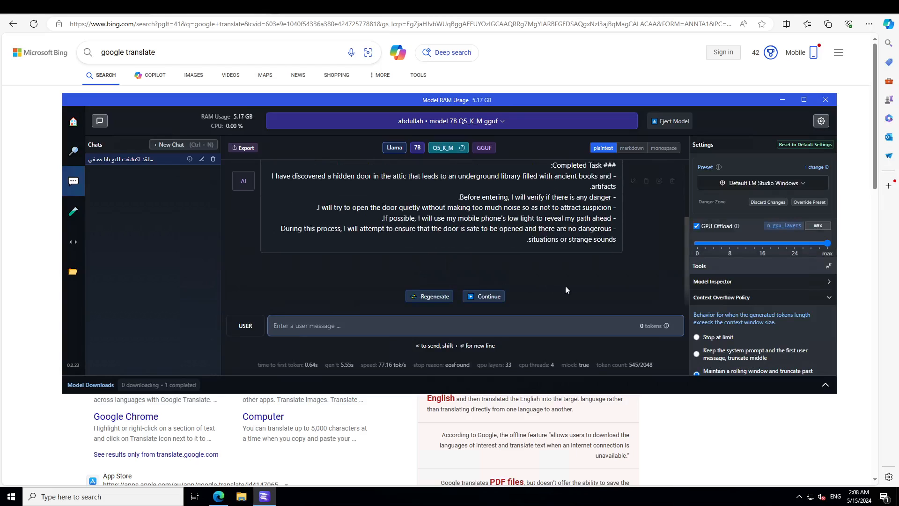
{"action": "mouse_move", "coordinate": [519, 235]}
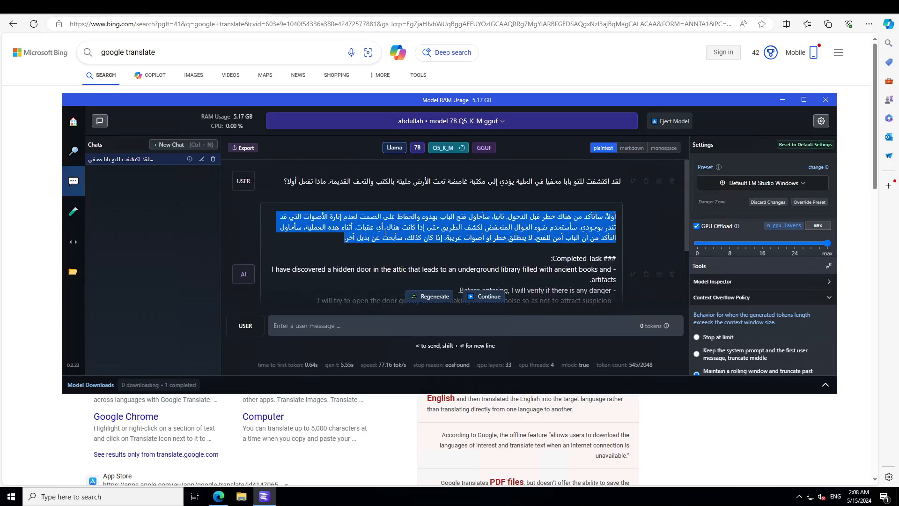
{"action": "mouse_move", "coordinate": [278, 111]}
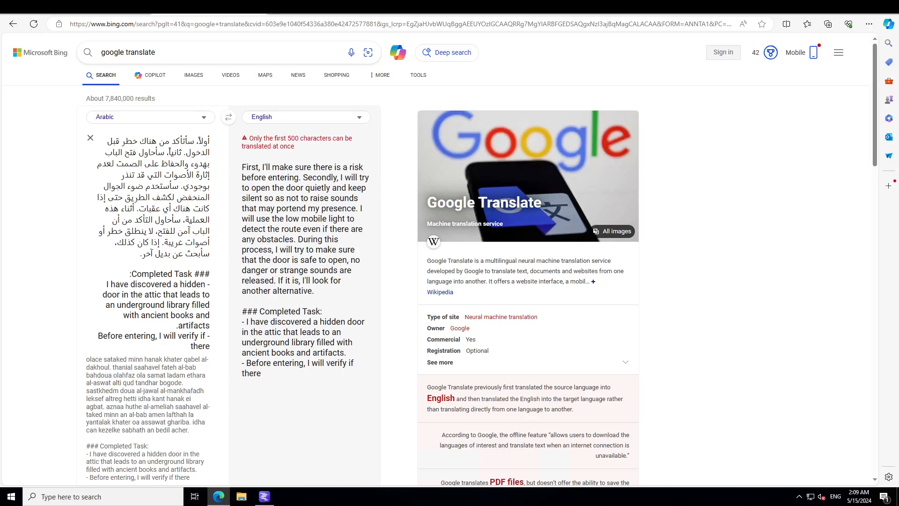
Clear the previous Arabic text from the Bing Translator input box.
{"action": "left_click", "coordinate": [228, 117]}
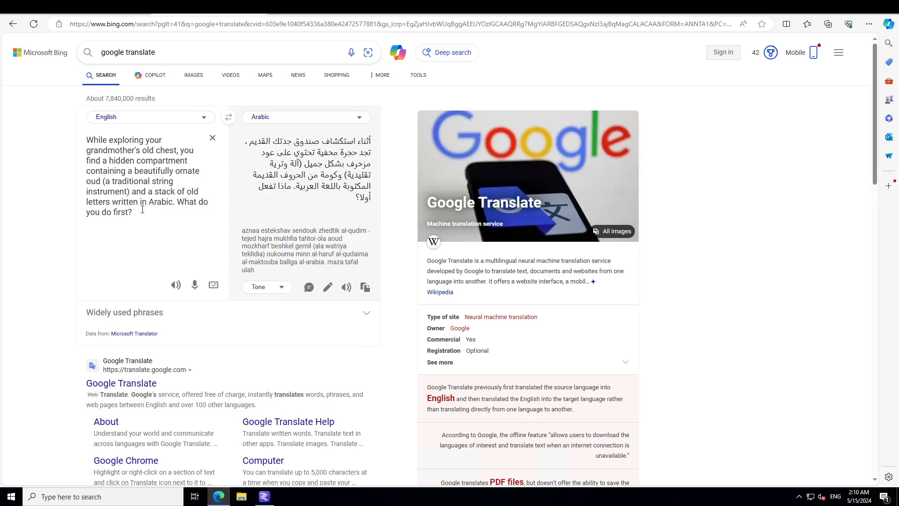
{"action": "mouse_move", "coordinate": [354, 306]}
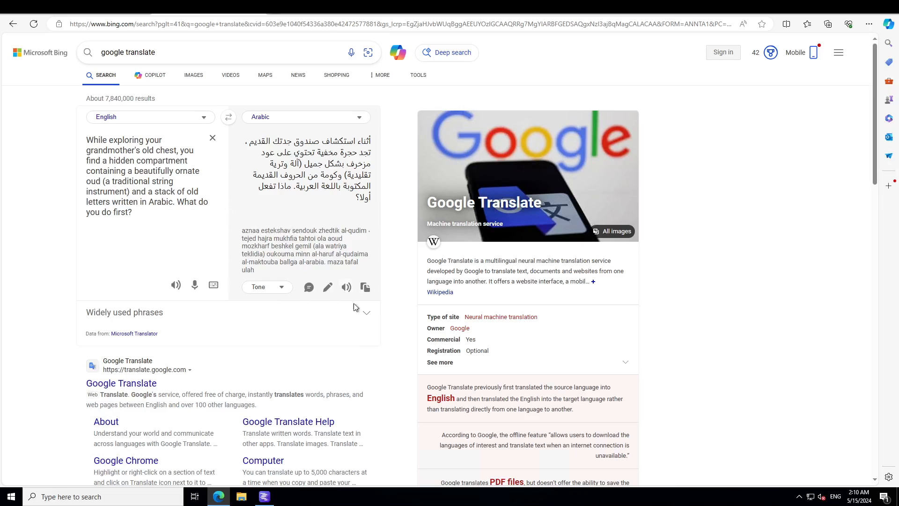
Send the Arabic grandmother's-chest prompt to AceGPT and wait for its reply.
{"action": "left_click", "coordinate": [264, 496]}
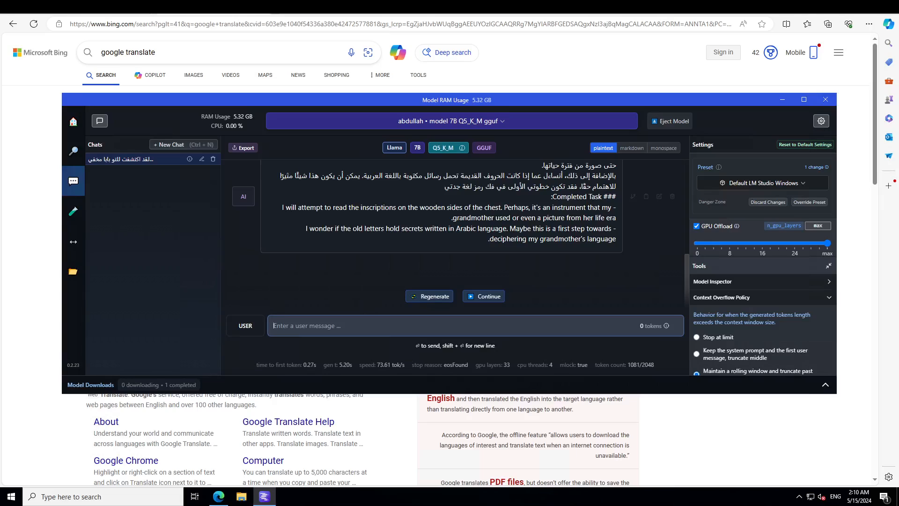
{"action": "left_click", "coordinate": [825, 99]}
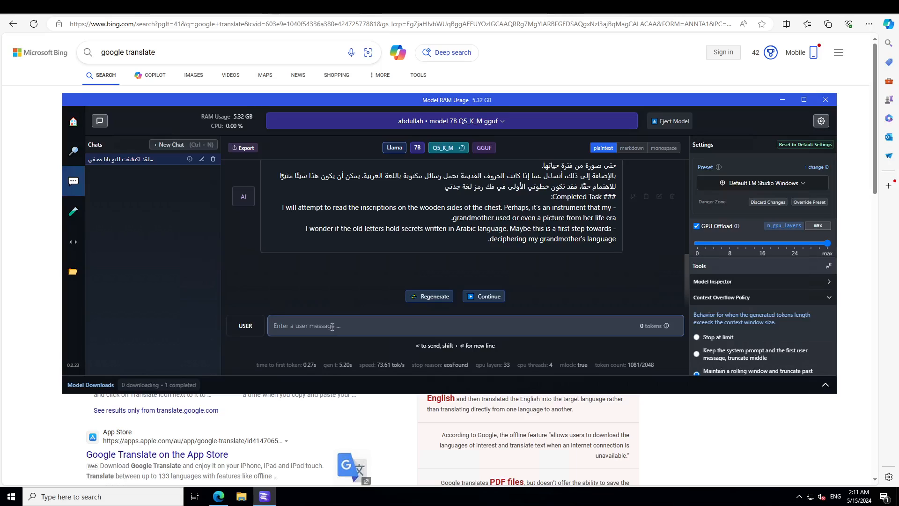
Ask AceGPT in Arabic how to prepare soft kanafe.
{"action": "type", "text": "في هذا الصندوق، تجد أيضا تلاوة كثافة ناعمة. كيف يمكنك تحضيره؟"}
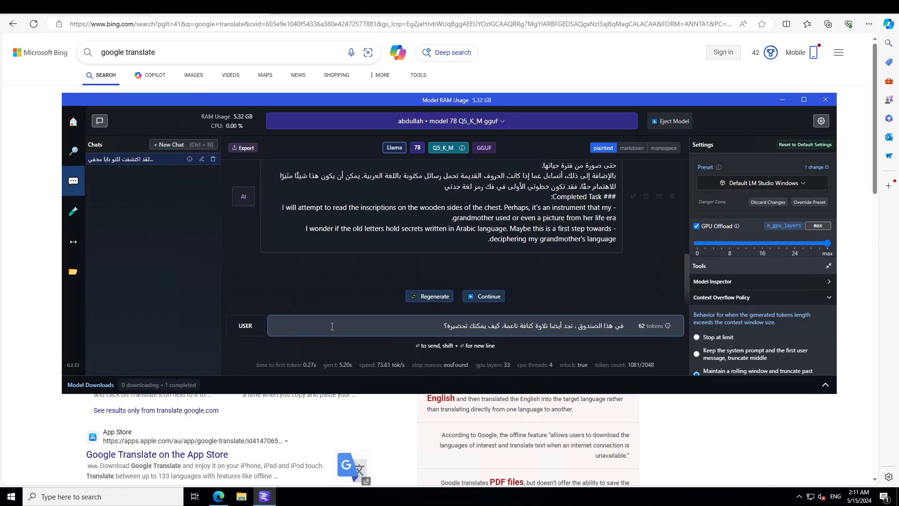
{"action": "left_click", "coordinate": [488, 296]}
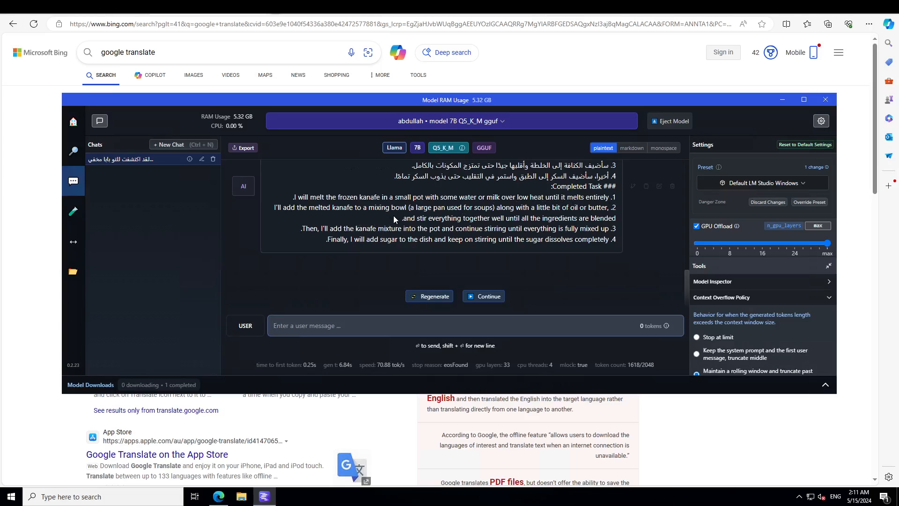
{"action": "mouse_move", "coordinate": [496, 235]}
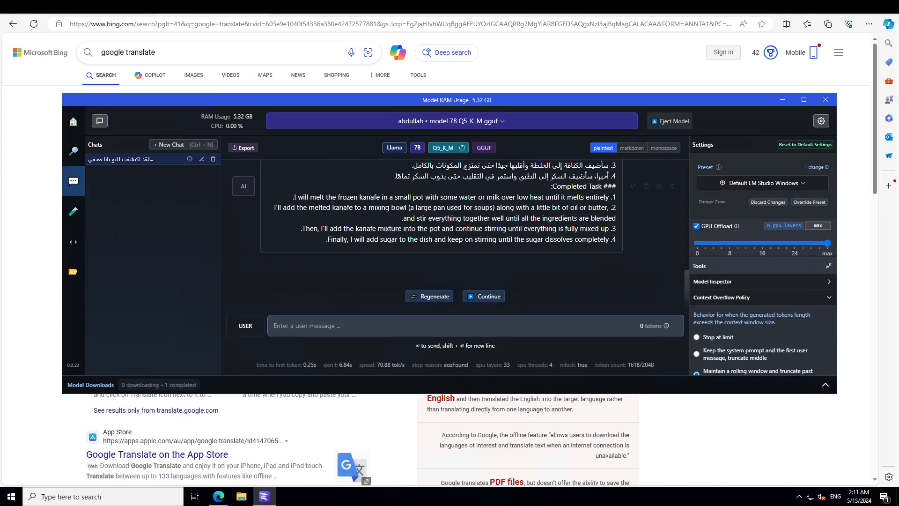
Return to Bing Translator for the ancient-marketplace lamp prompt.
{"action": "left_click", "coordinate": [825, 99]}
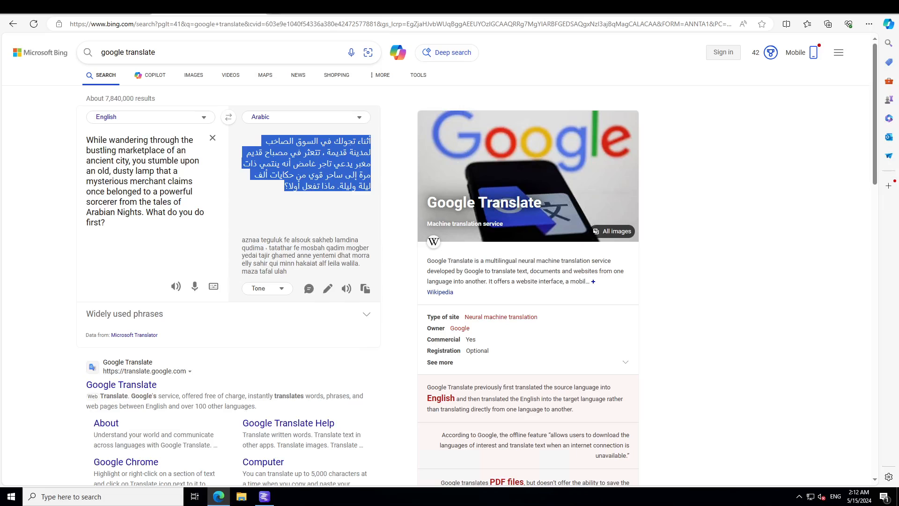
Send the Arabic marketplace-lamp prompt in LM Studio and scroll through the reply.
{"action": "left_click", "coordinate": [263, 496]}
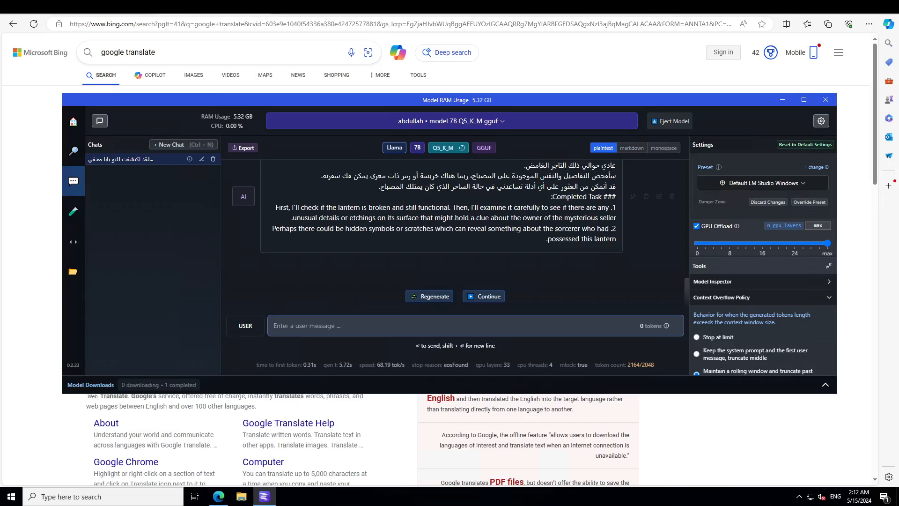
{"action": "mouse_move", "coordinate": [394, 245]}
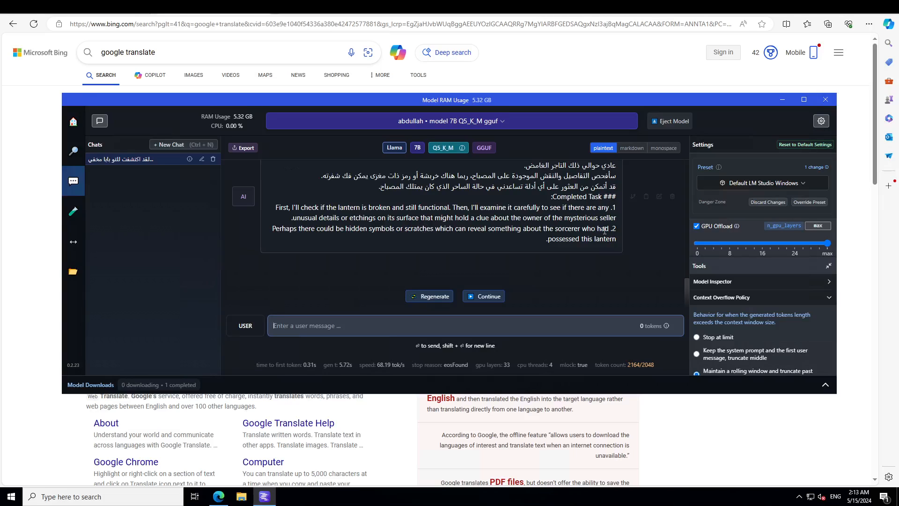
{"action": "scroll", "scroll_direction": "down", "scroll_amount": 3}
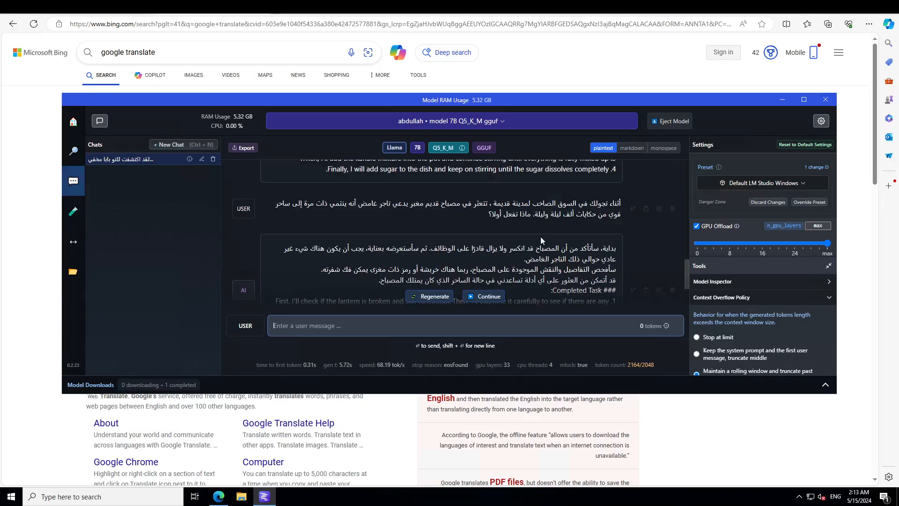
{"action": "scroll", "scroll_direction": "down", "scroll_amount": 3}
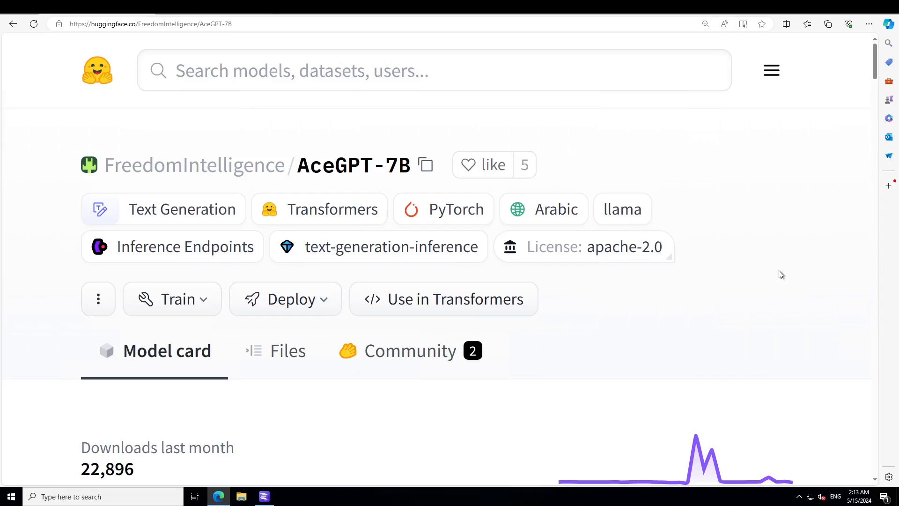
{"action": "mouse_move", "coordinate": [774, 286]}
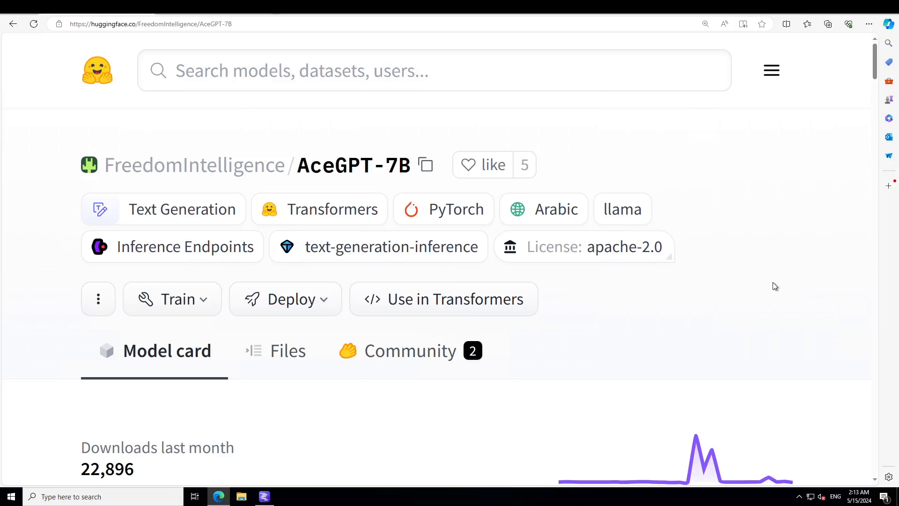
{"action": "mouse_move", "coordinate": [394, 323]}
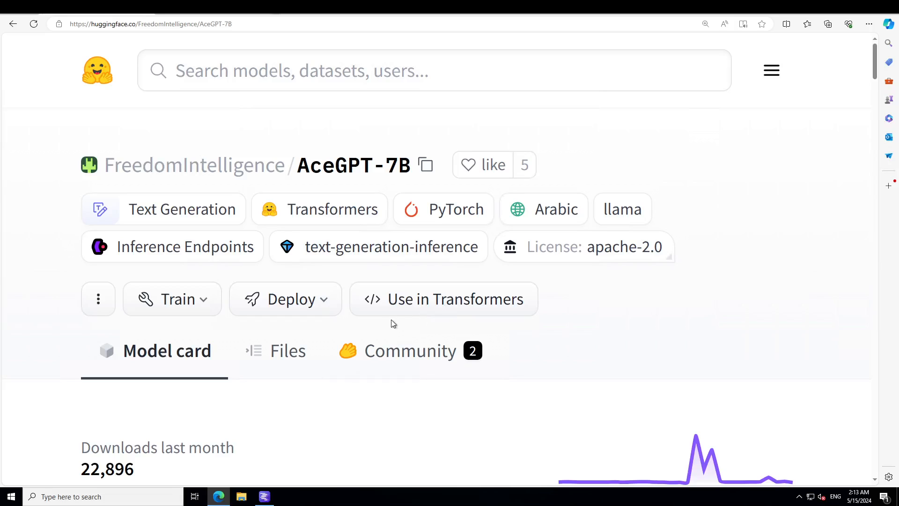